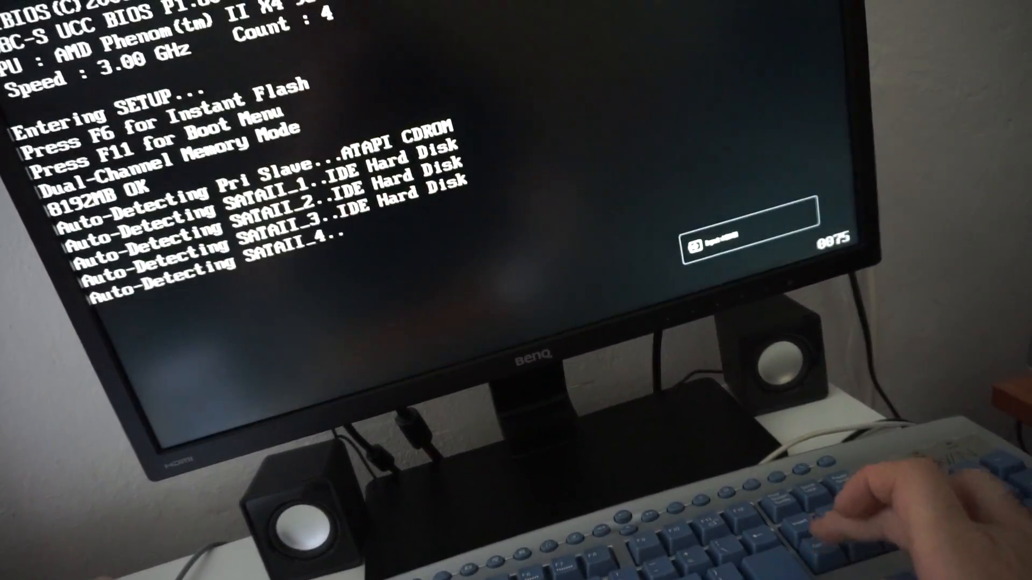
- Enter BIOS setup during POST and reach the Boot settings listing hard disk first, CD/DVD second
{"action": "key", "text": "delete"}
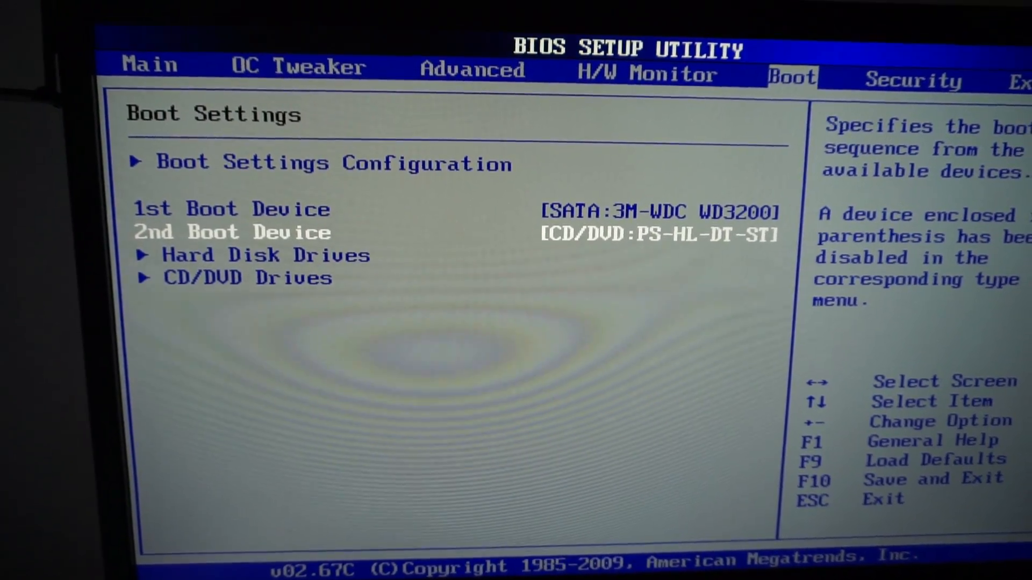
- Open the Hard Disk Drives priority list showing four drives with the WDC disk first
{"action": "key", "text": "down"}
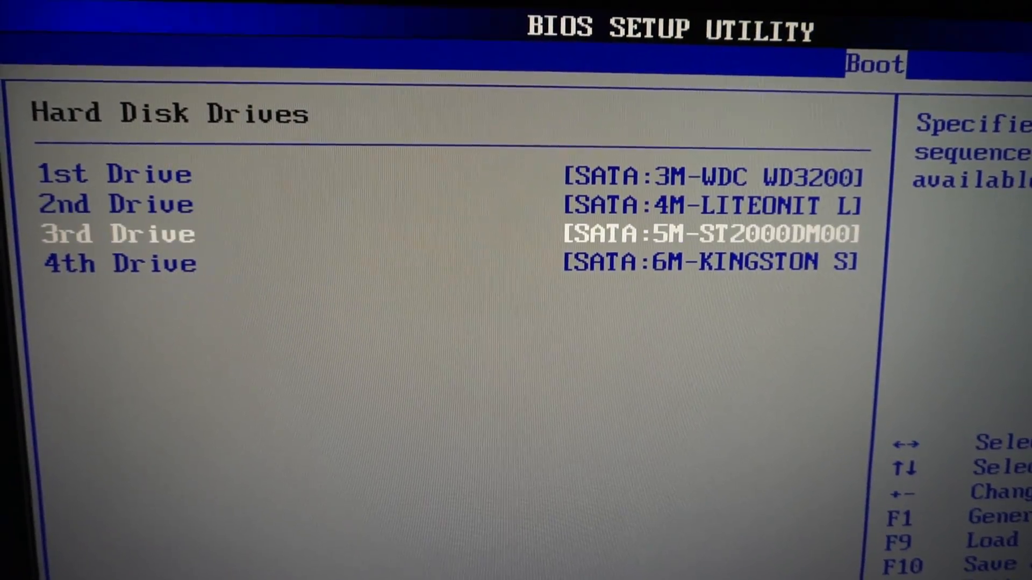
- Cycle the 1st Drive entry until the KINGSTON SSD is first, then reach Exit Options
{"action": "key", "text": "Down"}
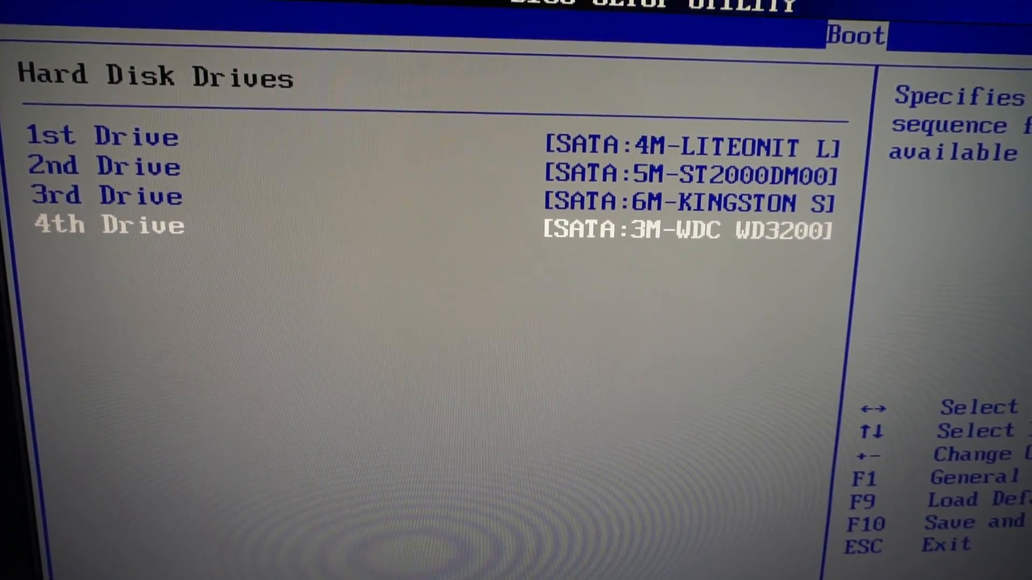
{"action": "key", "text": "up"}
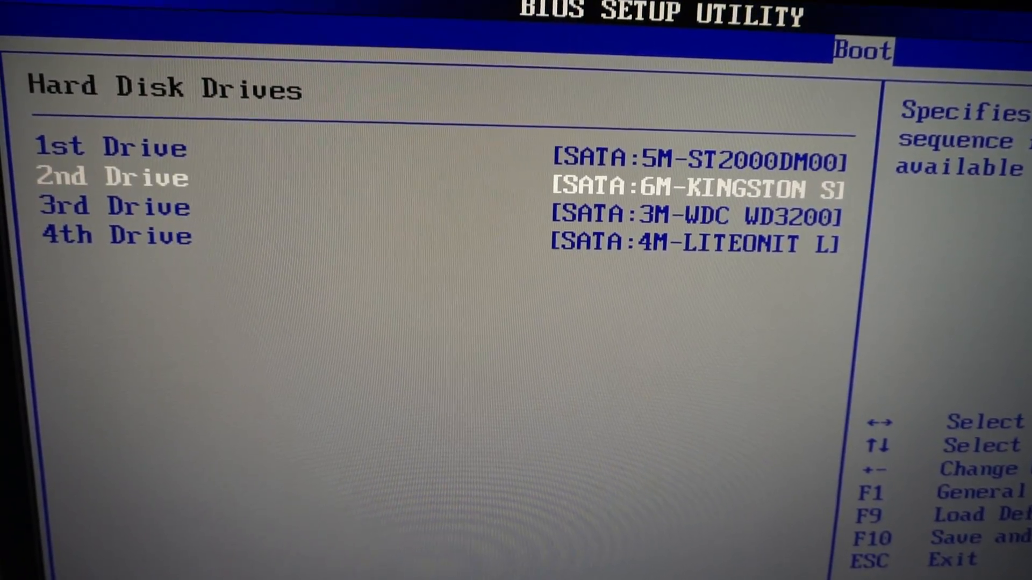
{"action": "key", "text": "-"}
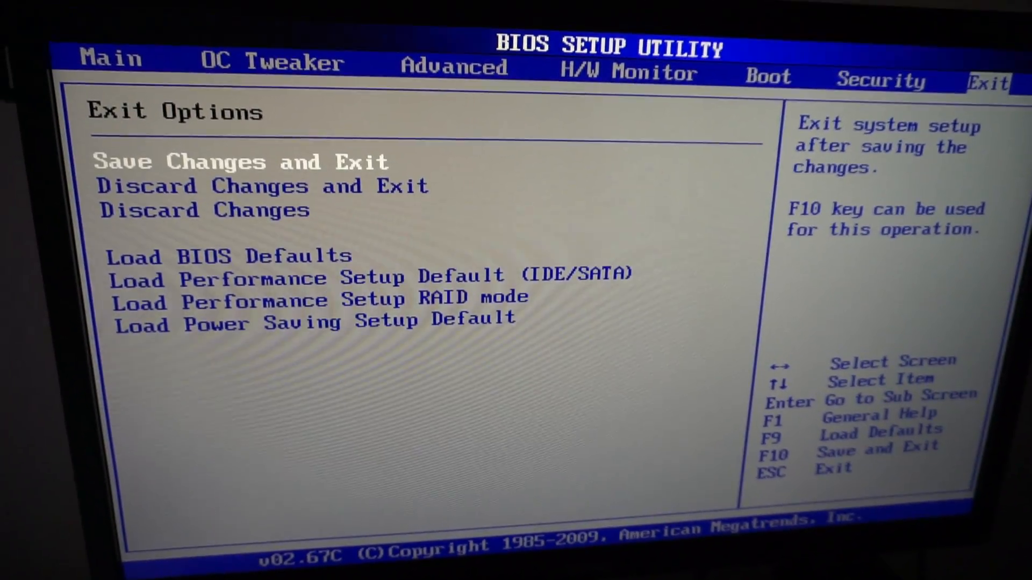
- Save changes and exit setup, confirming with Ok so the PC reboots to Windows Error Recovery
{"action": "left_click", "coordinate": [241, 161]}
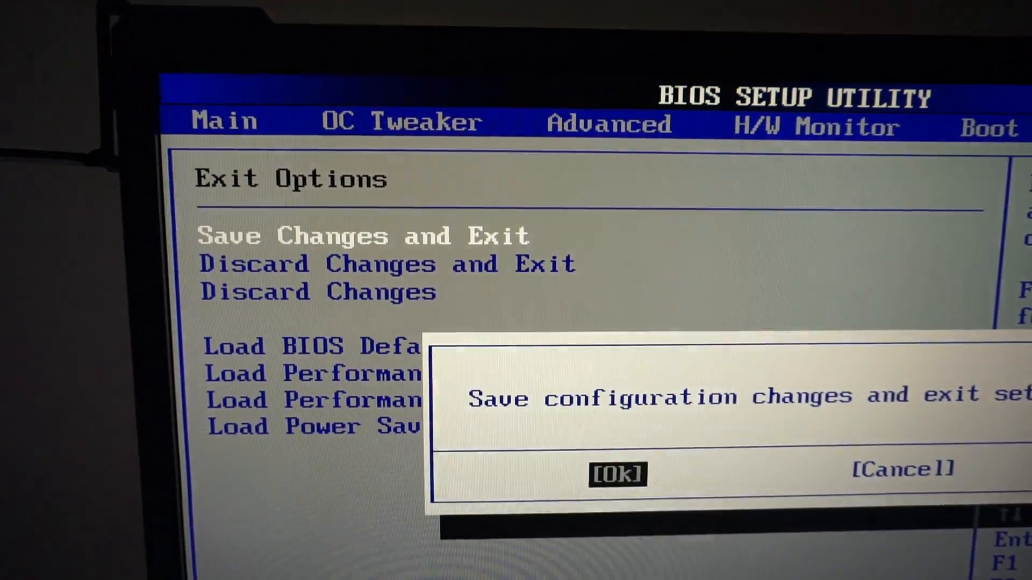
{"action": "key", "text": "Enter"}
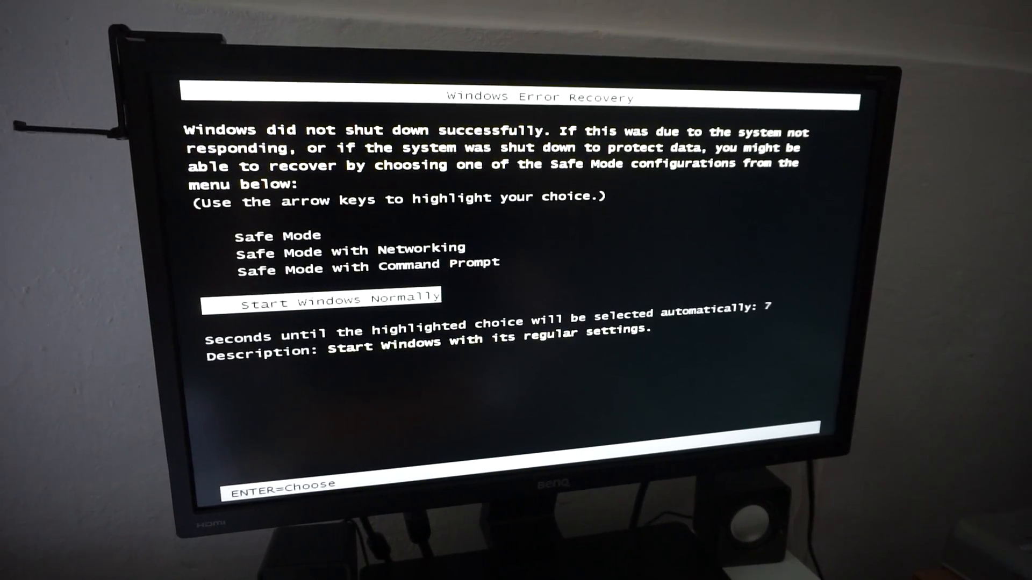
- Choose Start Windows Normally from the recovery menu so the Starting Windows screen appears
{"action": "key", "text": "up"}
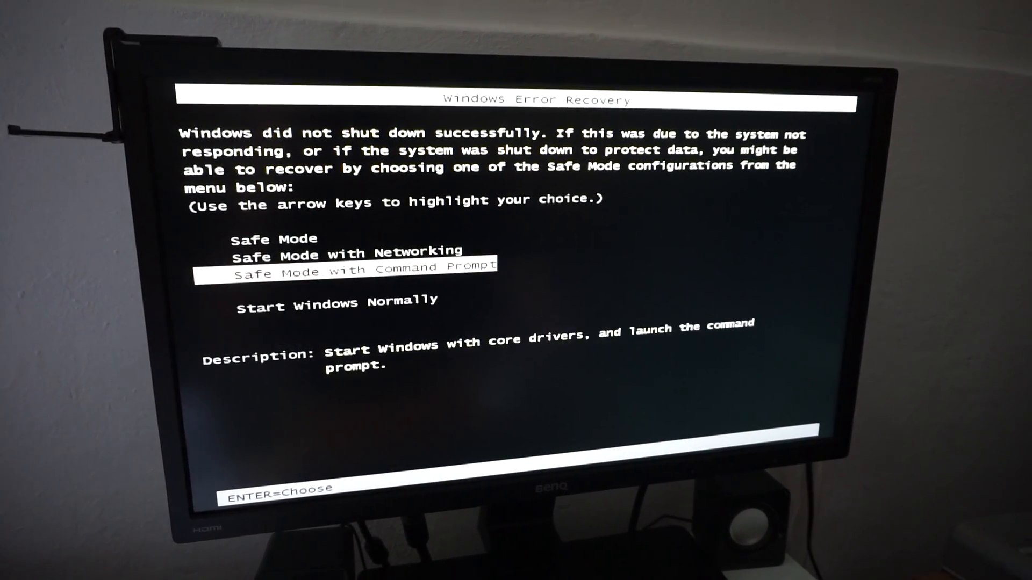
{"action": "key", "text": "Down"}
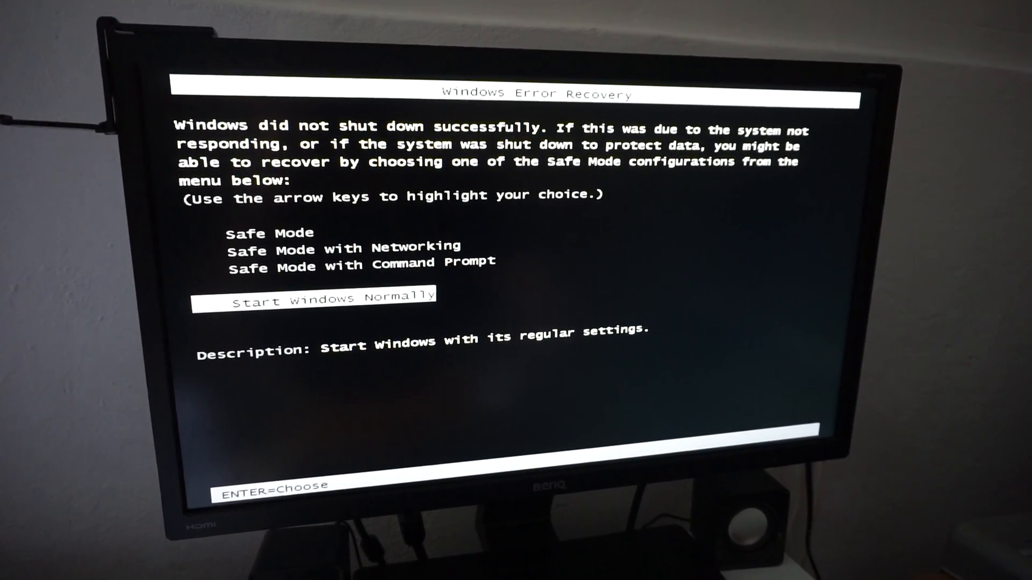
{"action": "key", "text": "enter"}
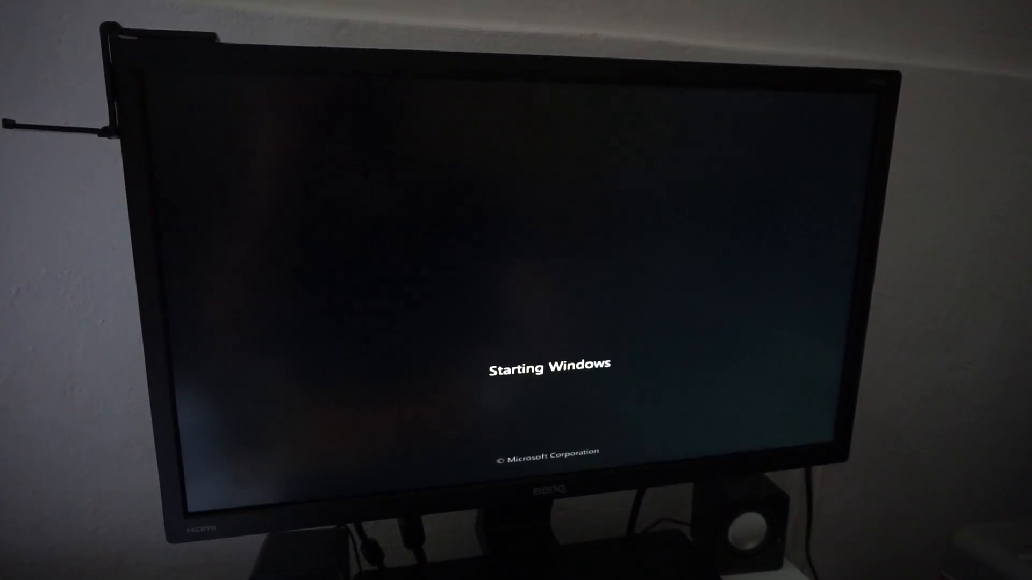